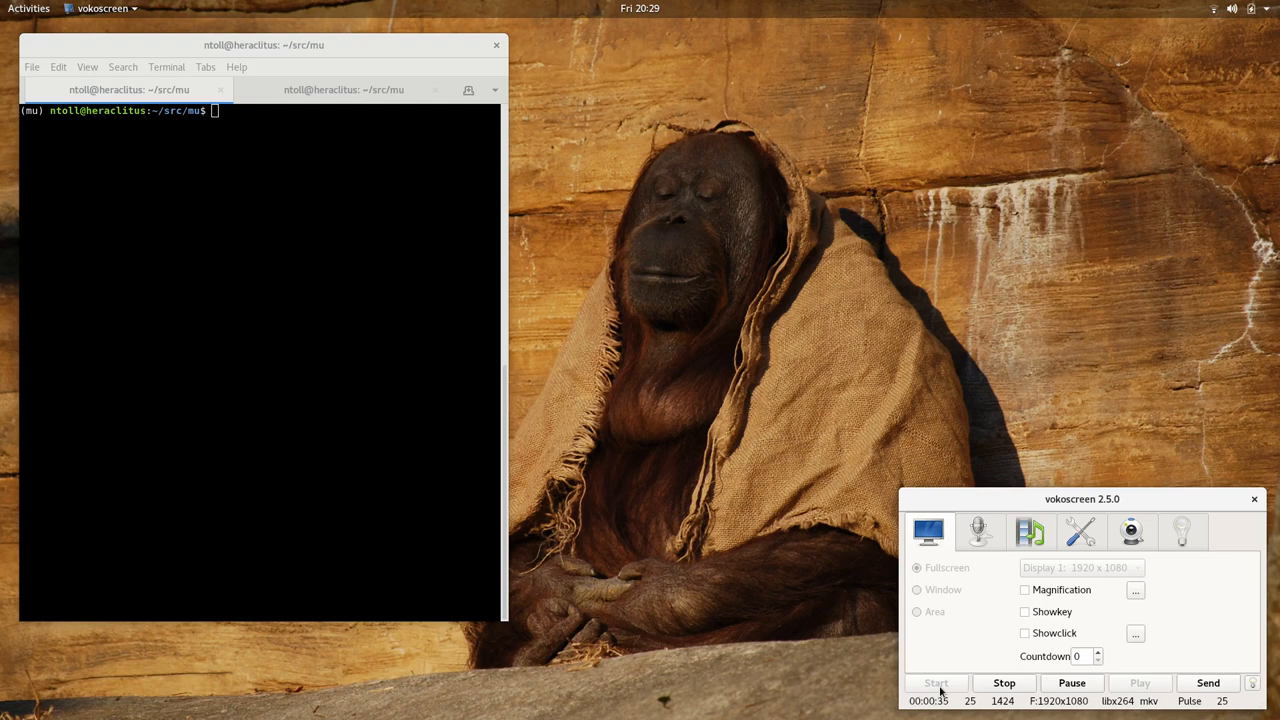
mouse_move(716, 650)
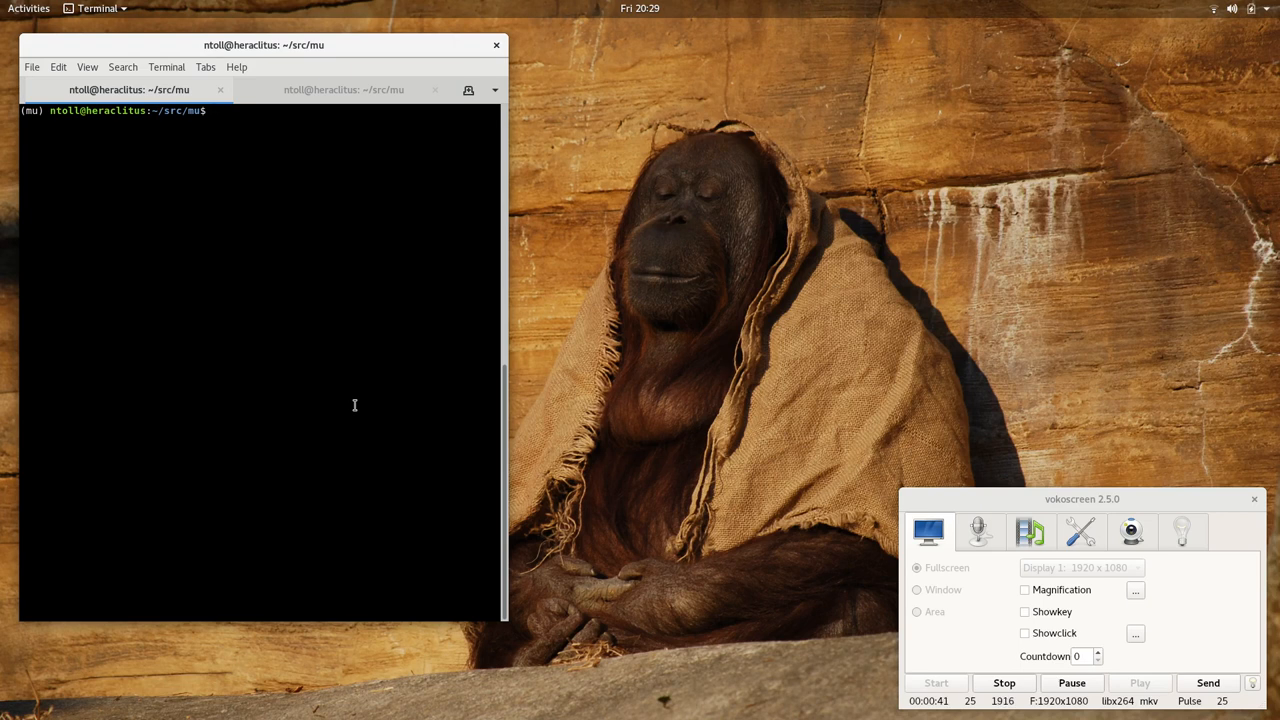
Launch Mu from the ~/src/mu folder by running ./run.py
type("./run.py")
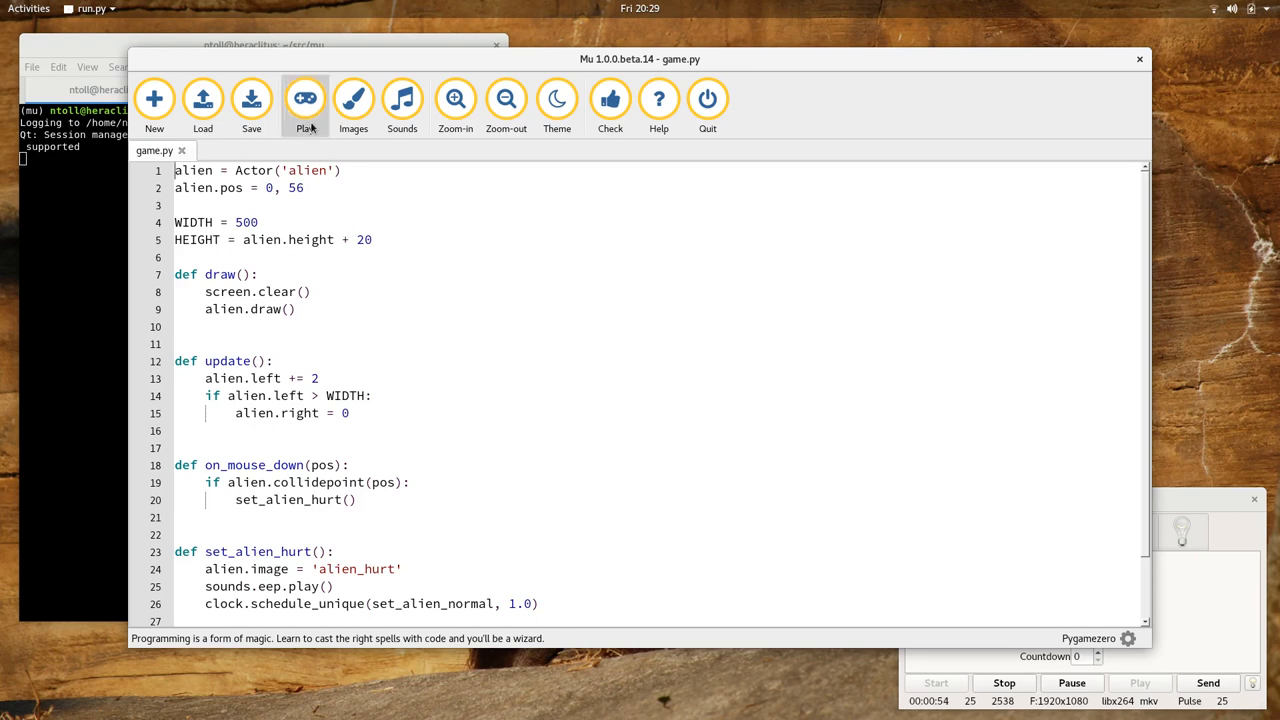
mouse_move(306, 100)
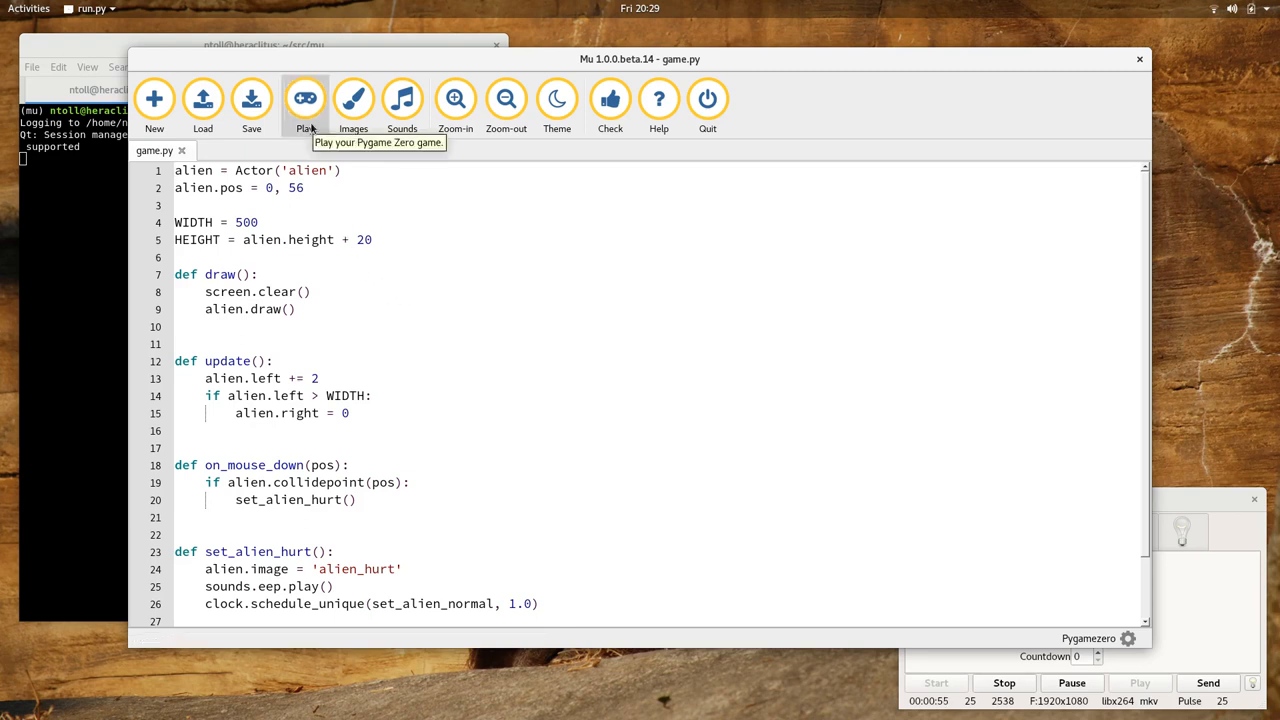
mouse_move(362, 150)
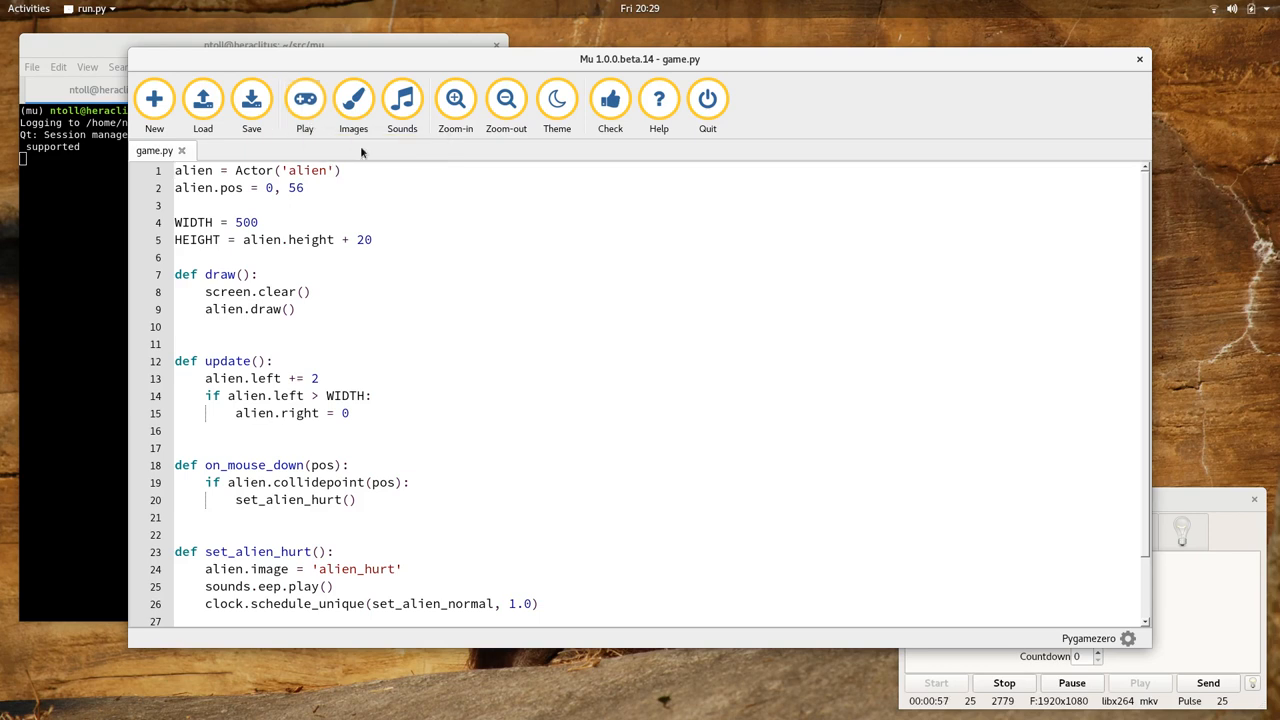
mouse_move(402, 99)
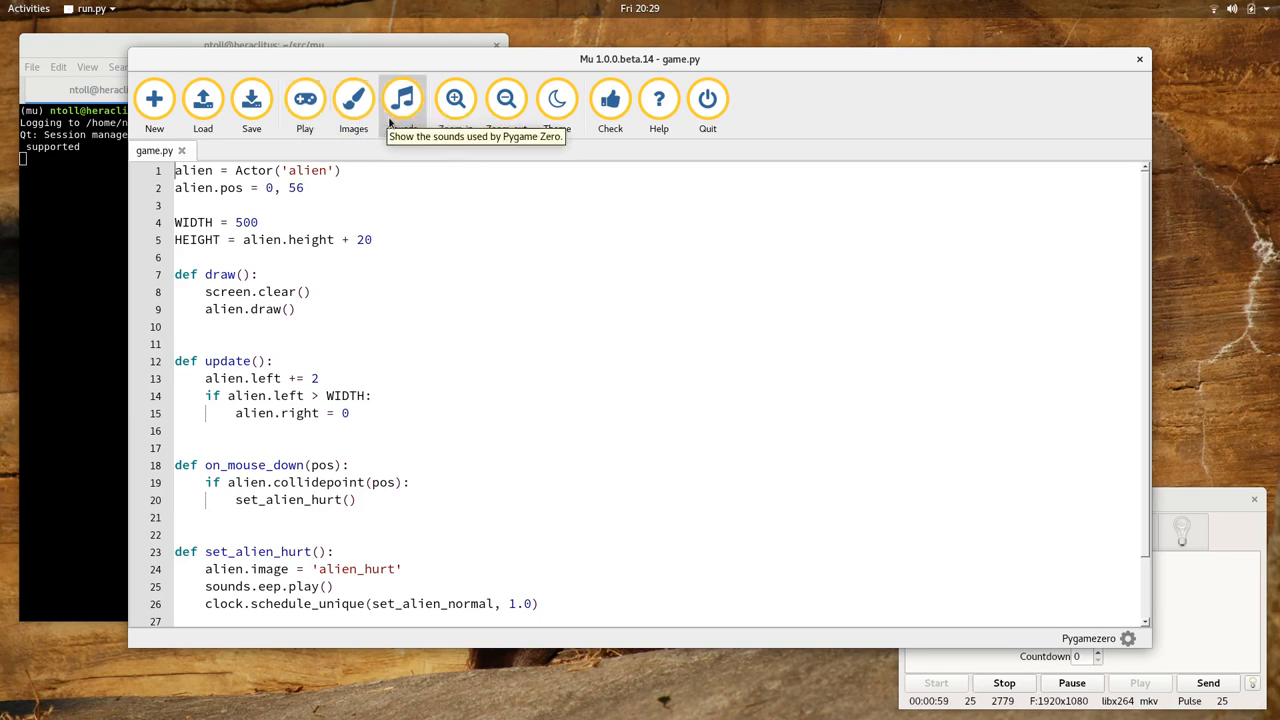
mouse_move(401, 238)
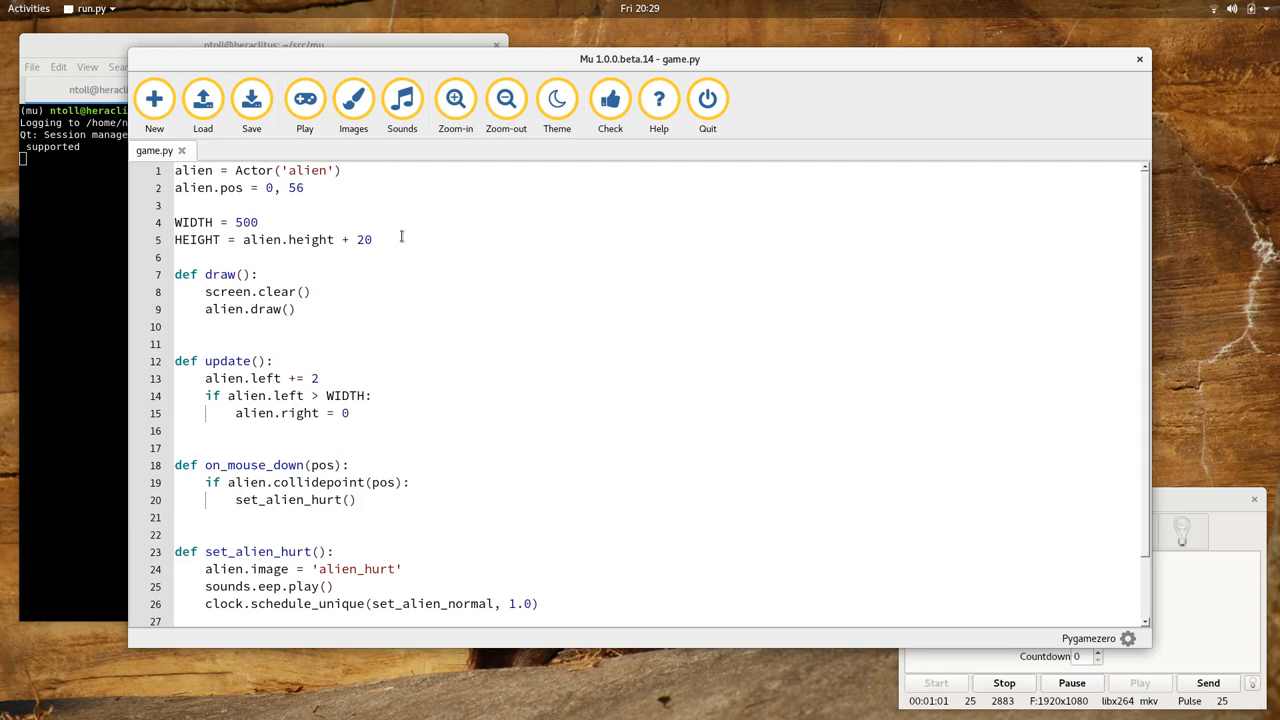
mouse_move(400, 240)
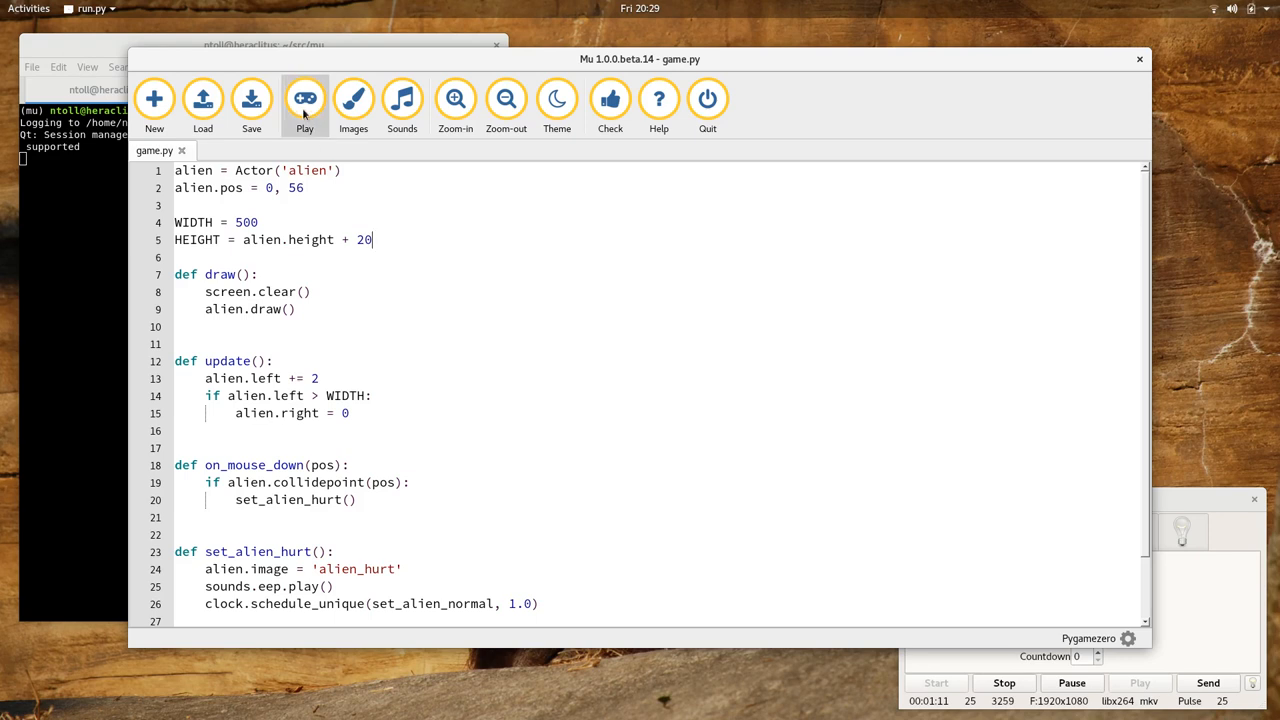
left_click(305, 100)
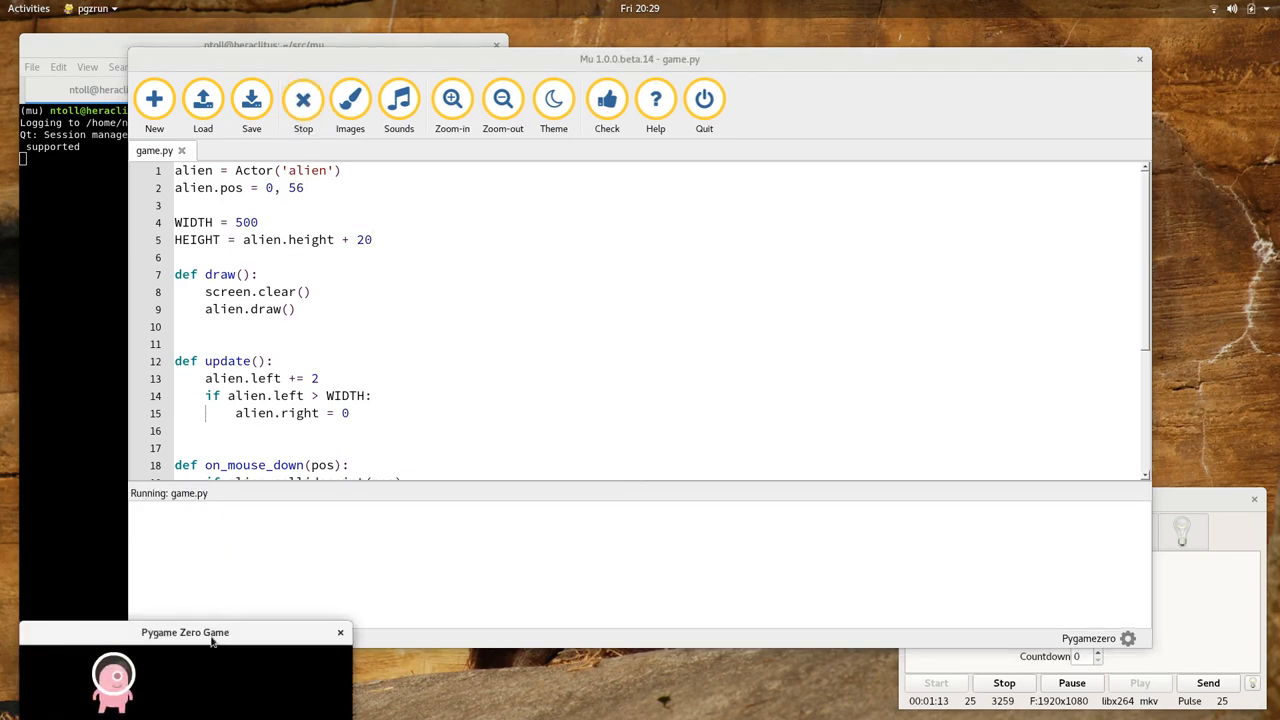
left_click_drag(185, 632, 525, 244)
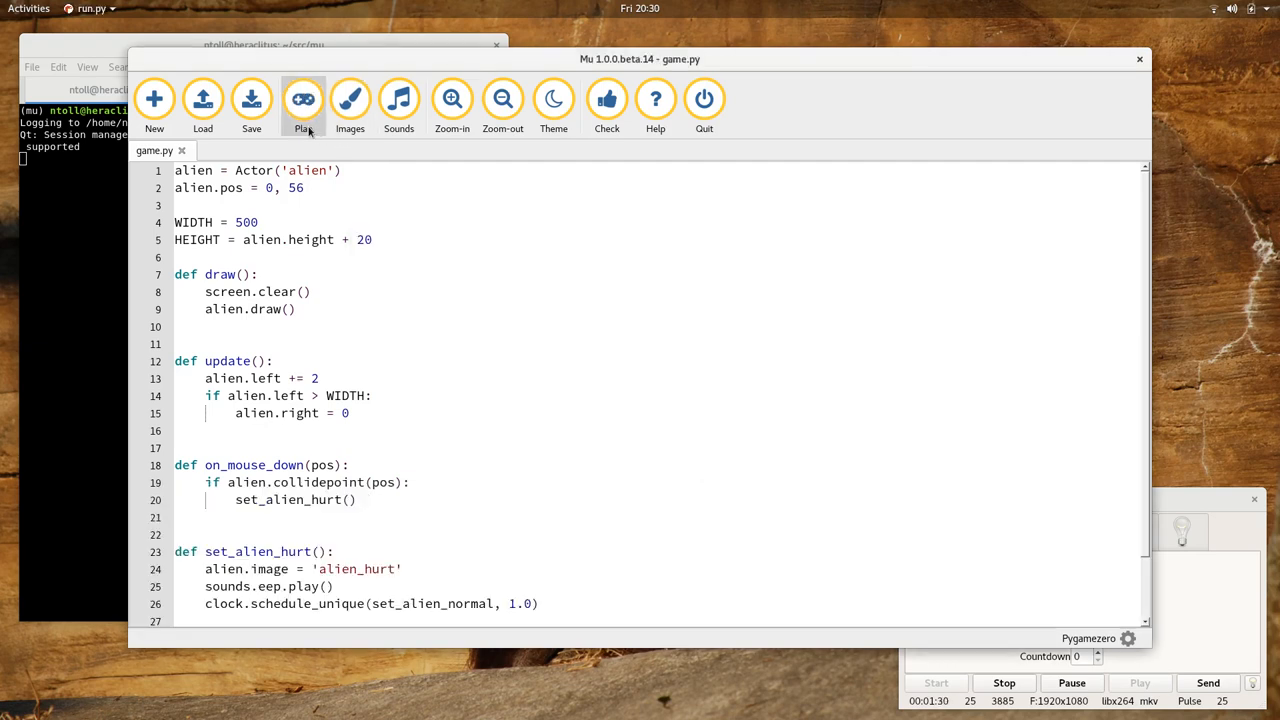
mouse_move(407, 208)
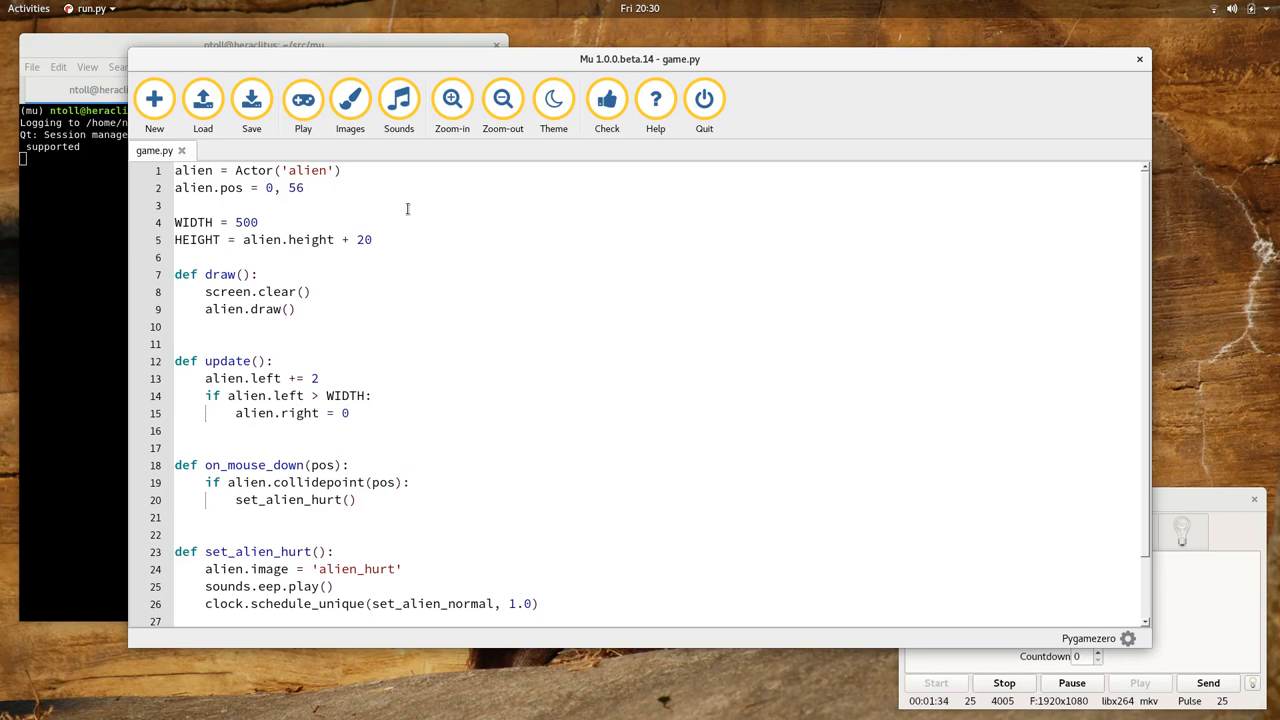
mouse_move(394, 188)
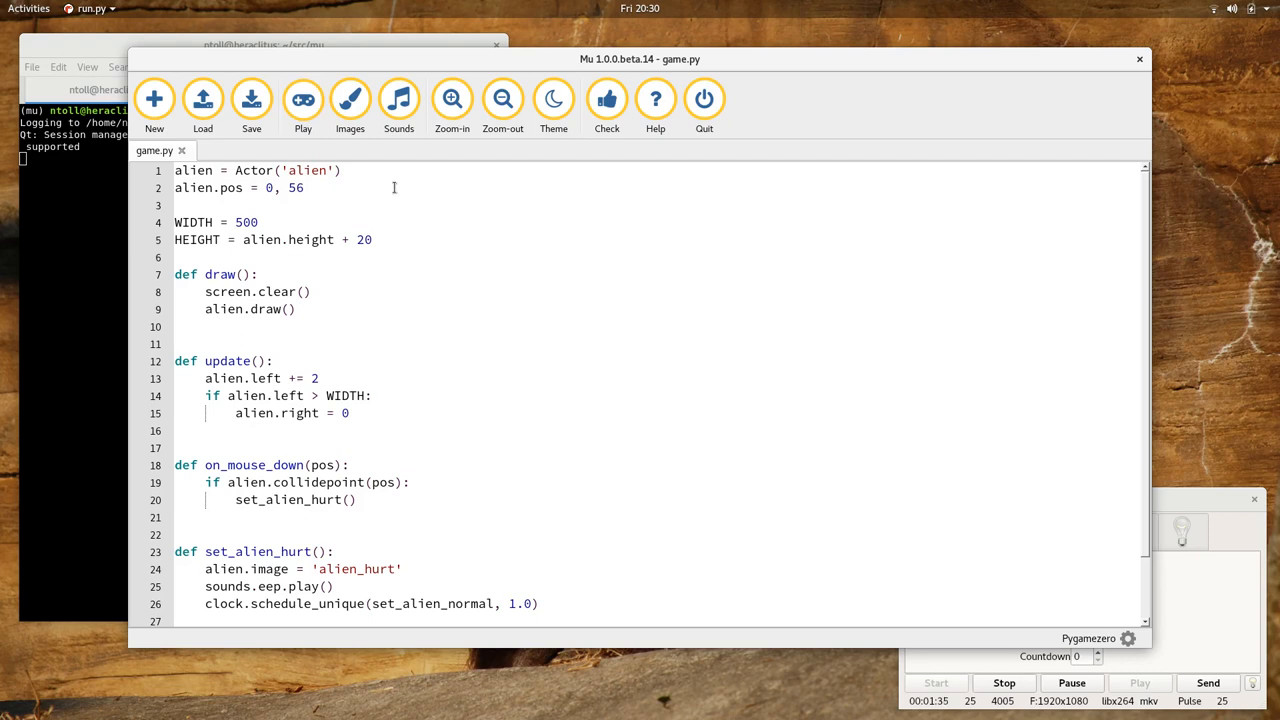
left_click(349, 100)
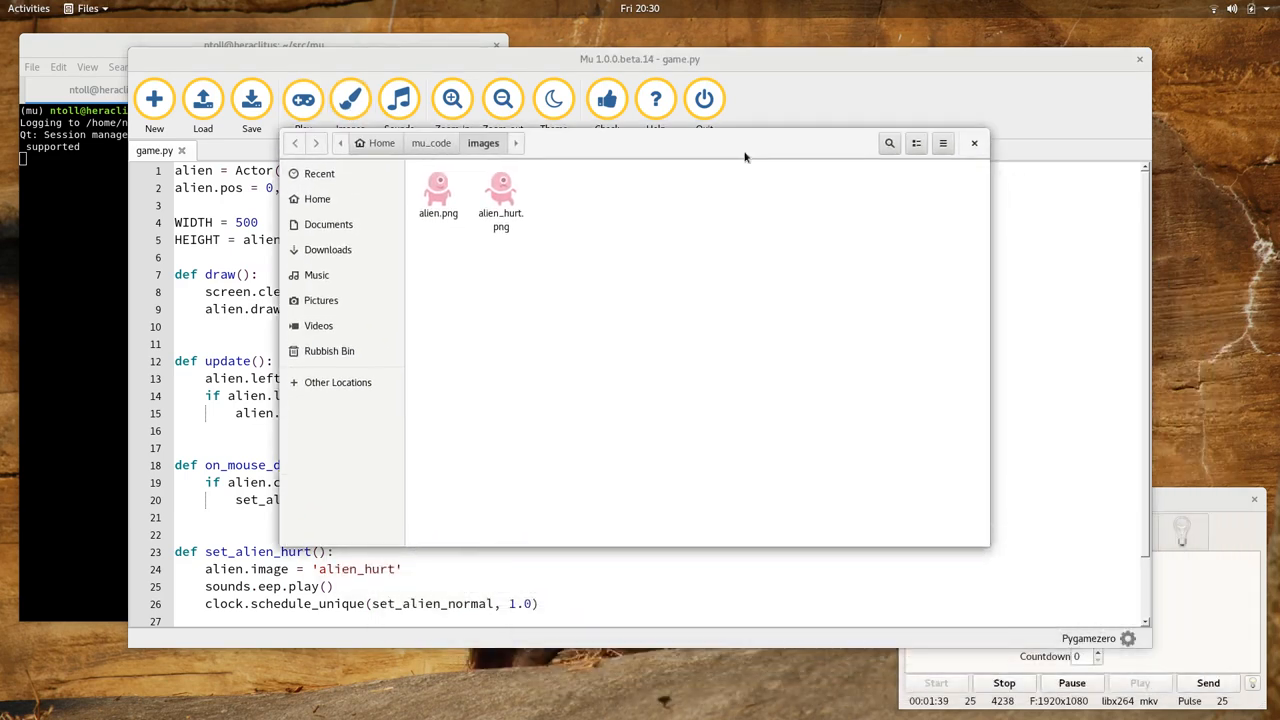
mouse_move(742, 221)
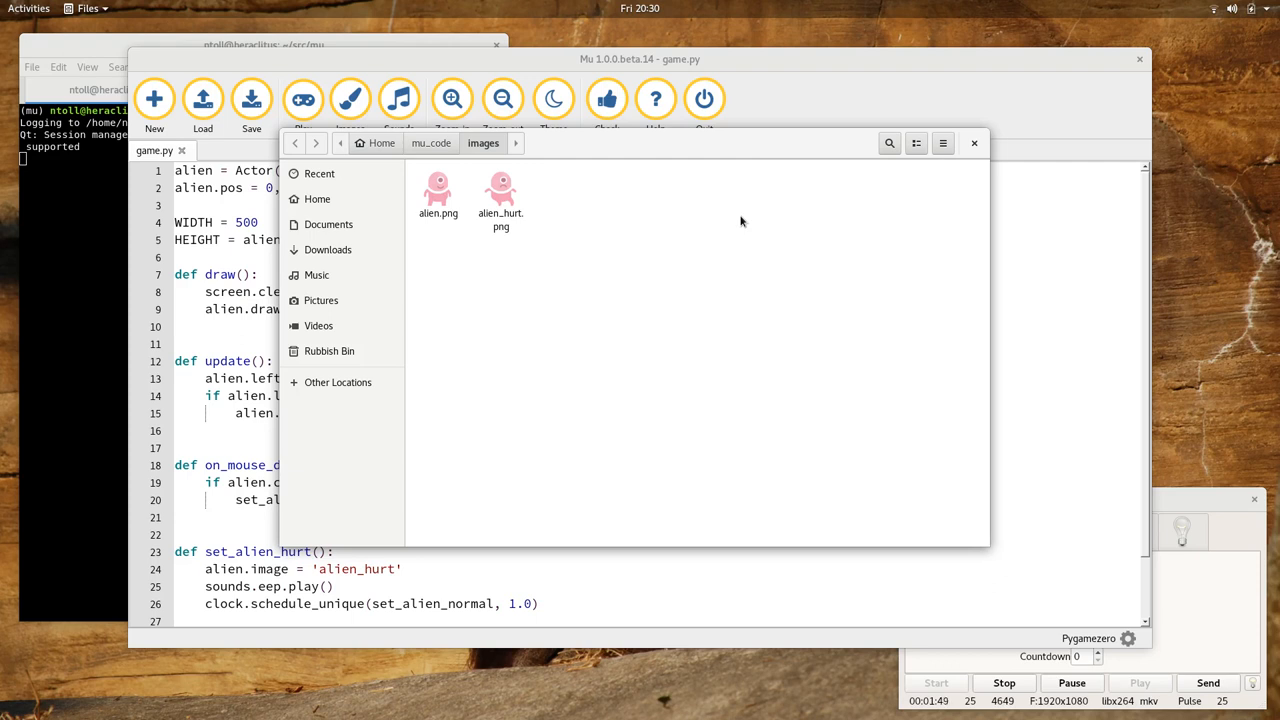
mouse_move(974, 143)
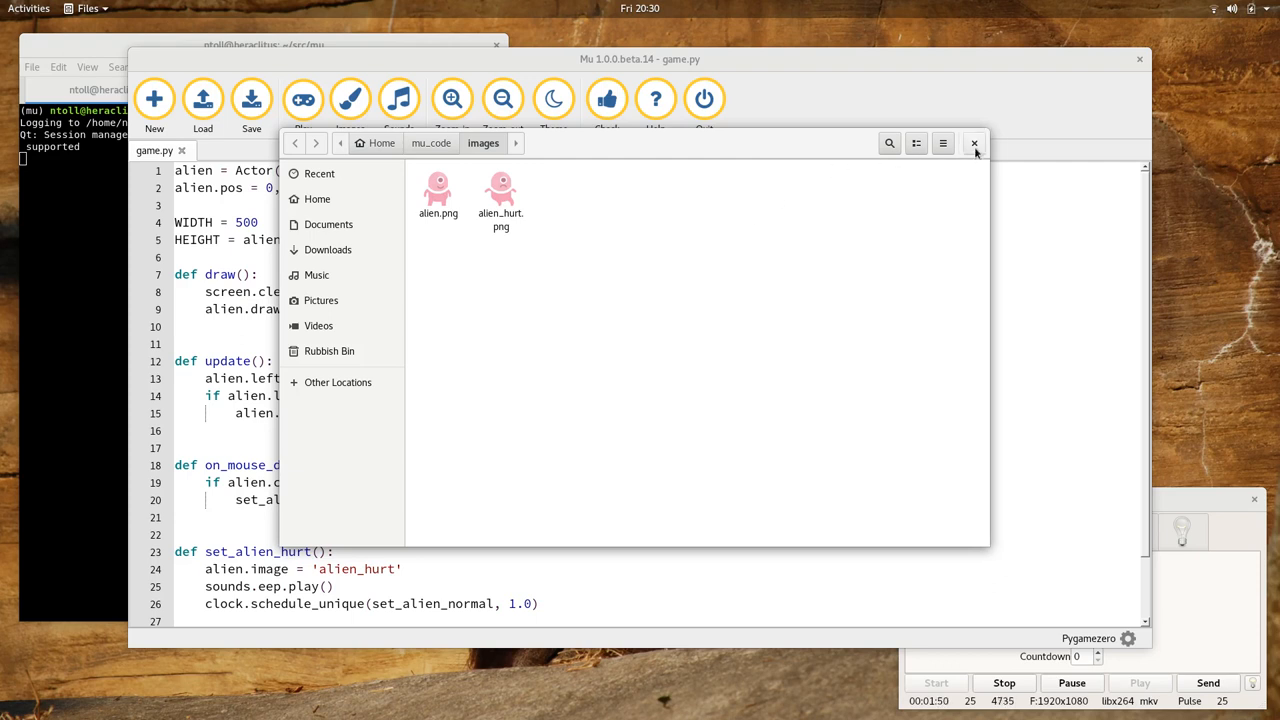
Close the images folder window and then the sounds folder (eep.wav) window in Files
left_click(974, 143)
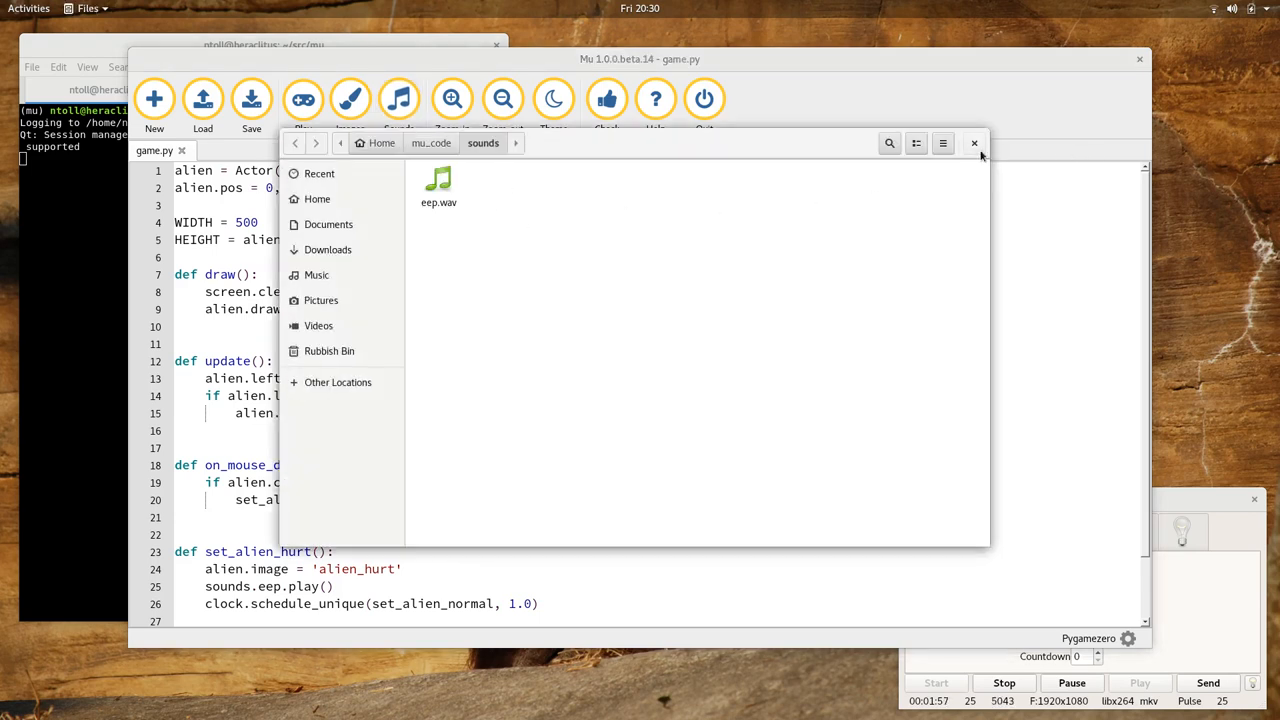
left_click(974, 143)
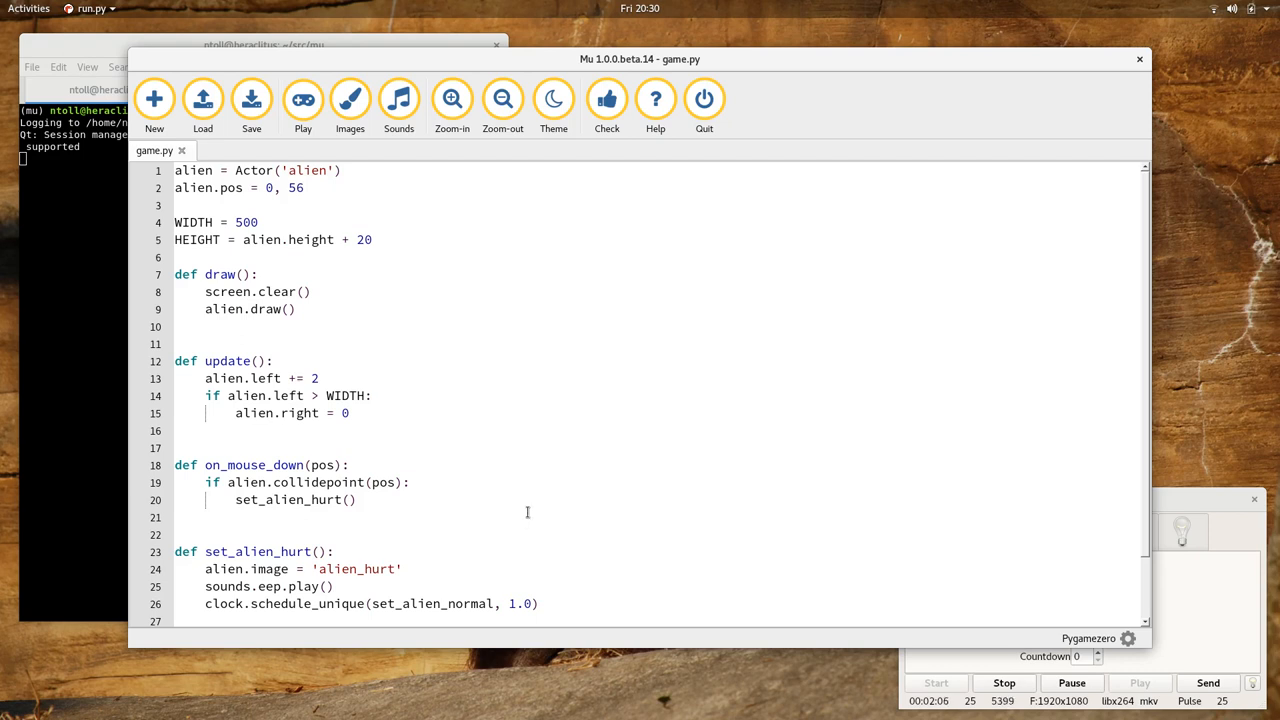
mouse_move(533, 515)
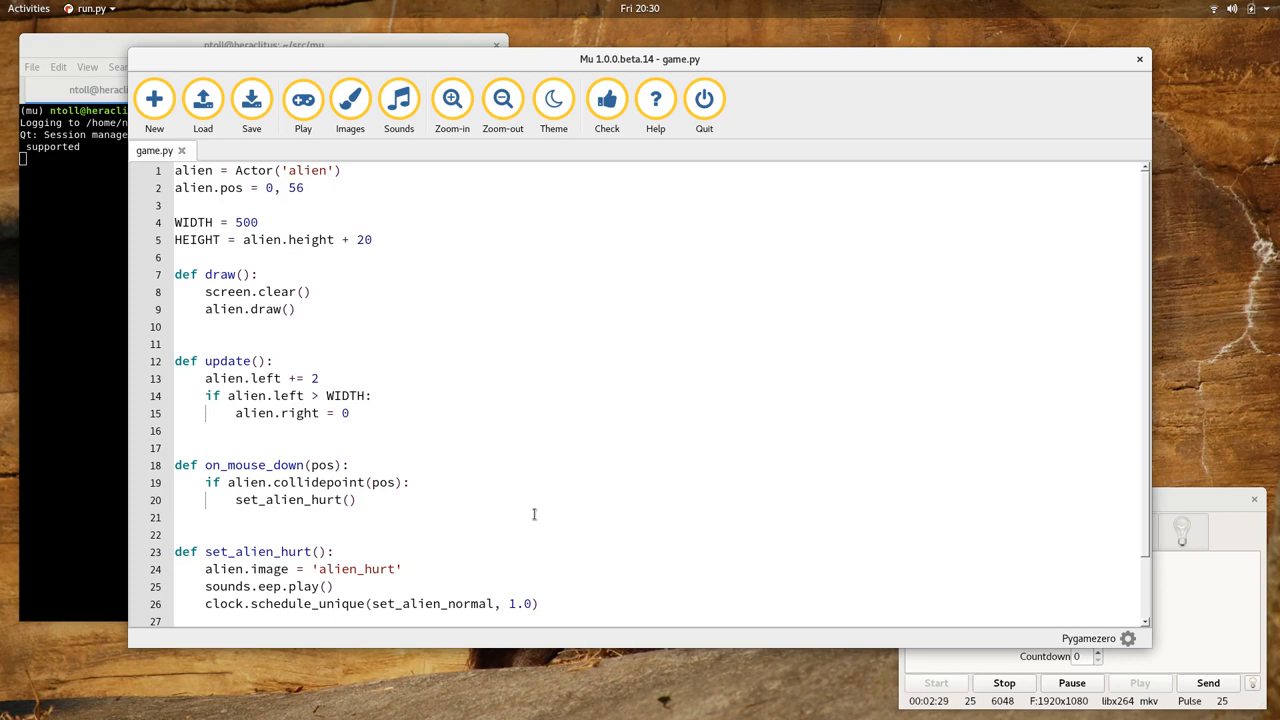
mouse_move(537, 510)
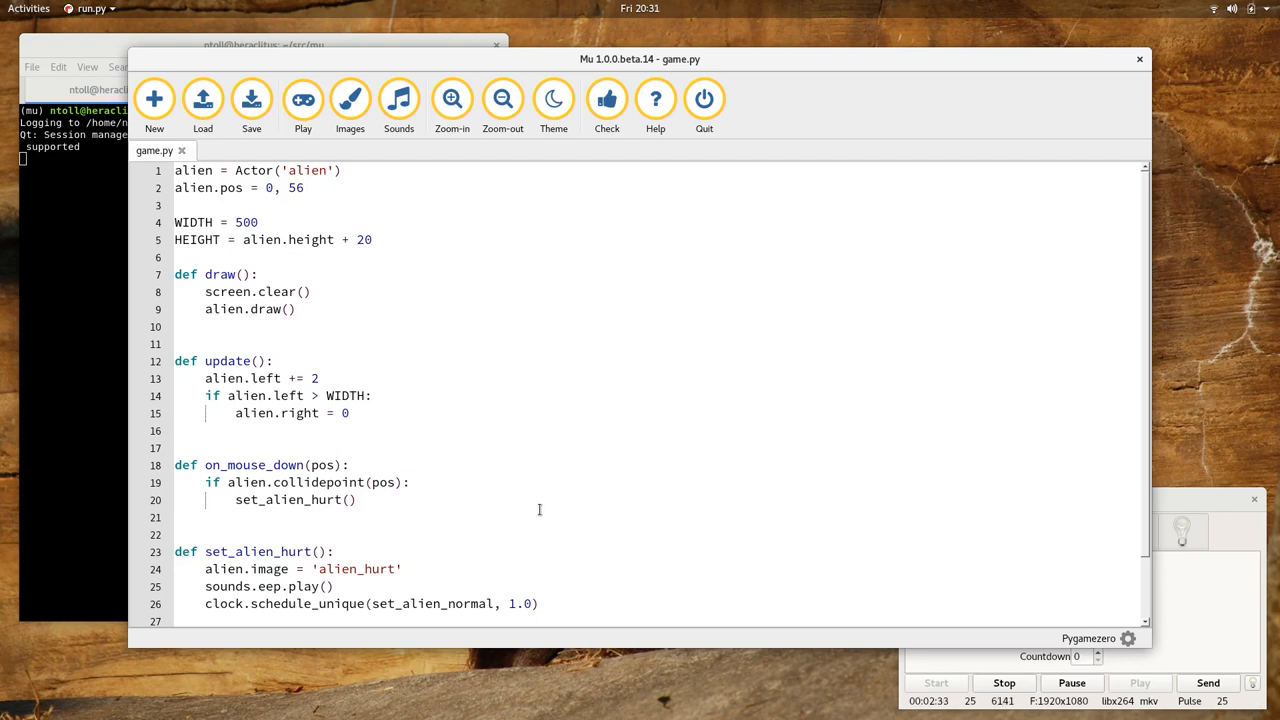
mouse_move(577, 494)
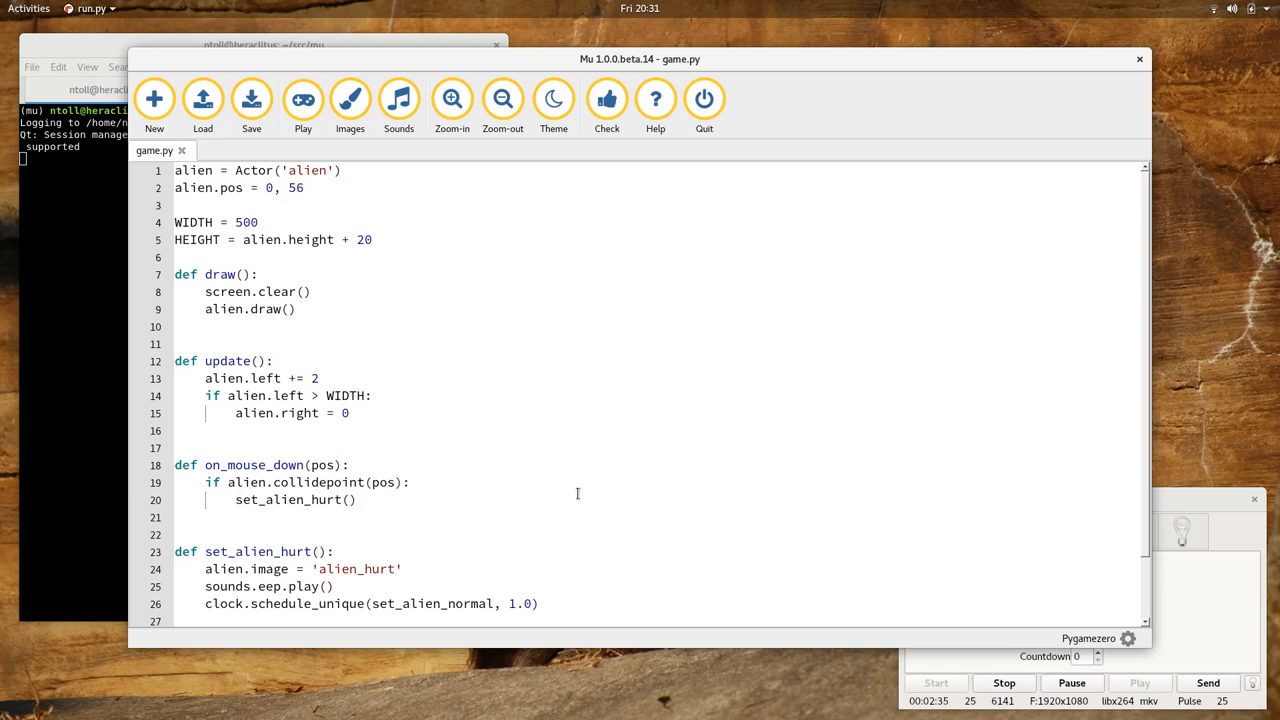
mouse_move(627, 476)
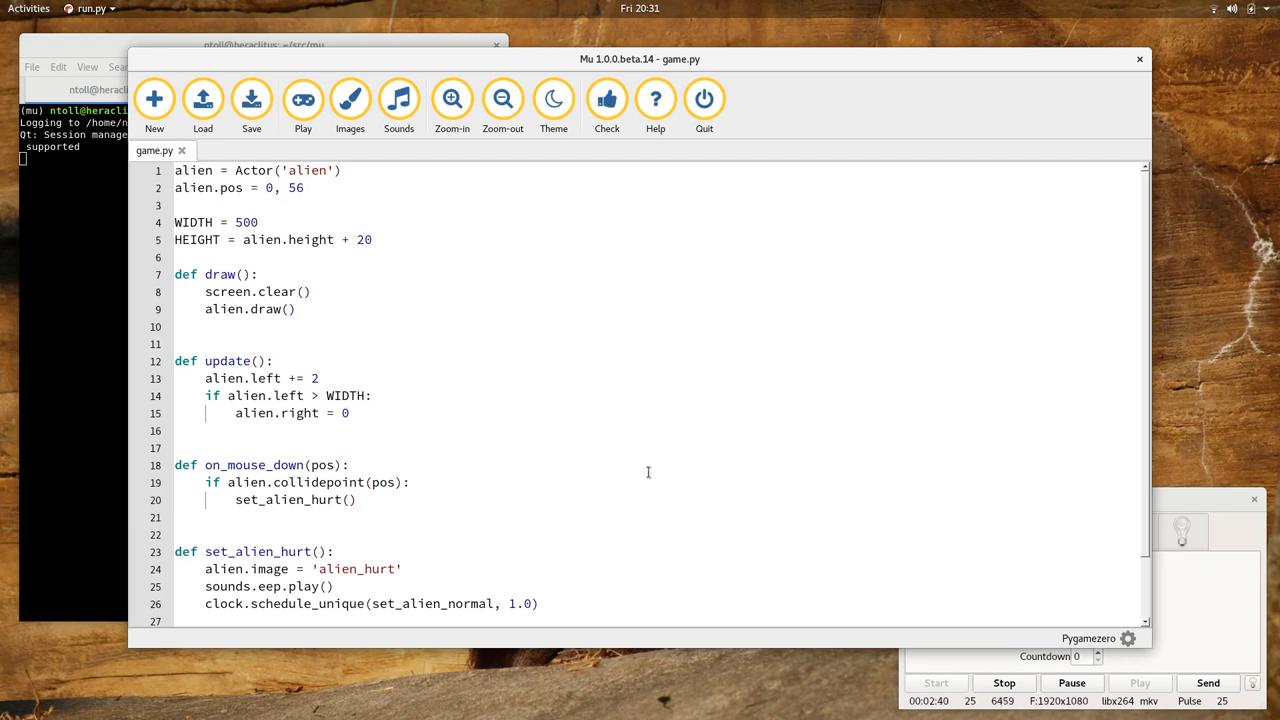
mouse_move(977, 517)
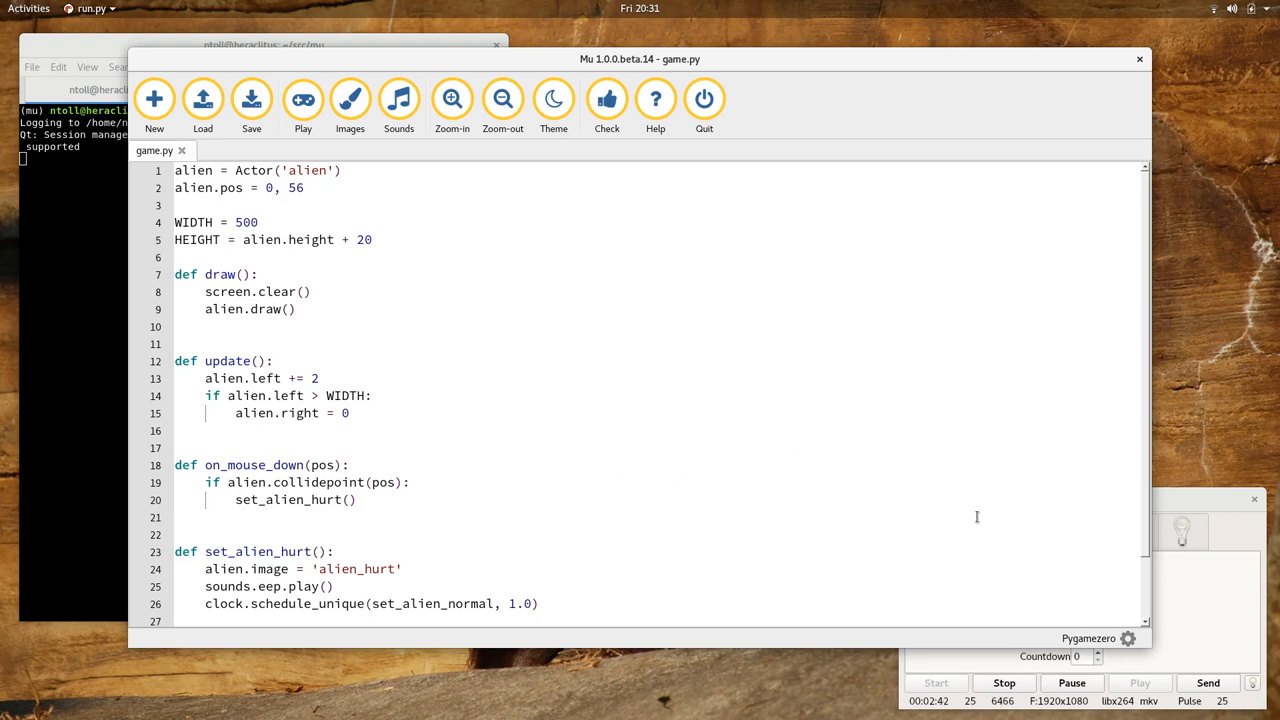